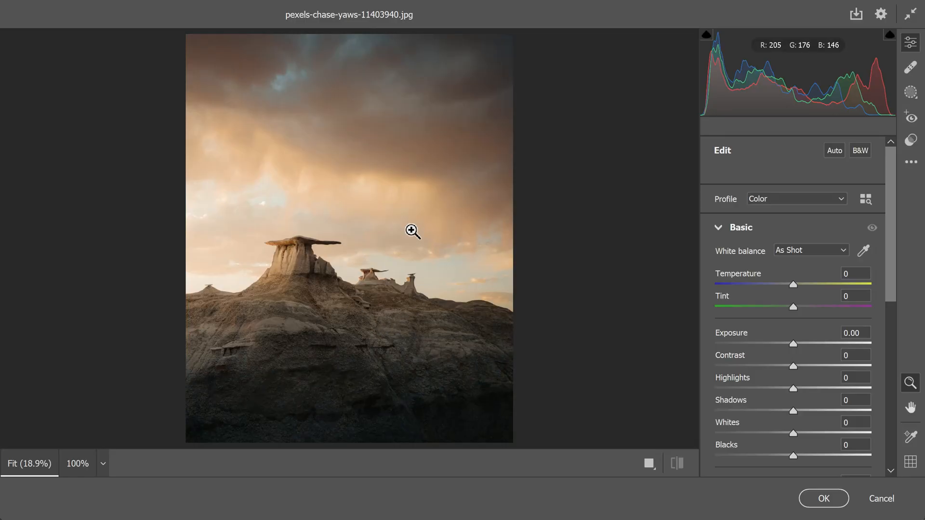
mouse_move(411, 27)
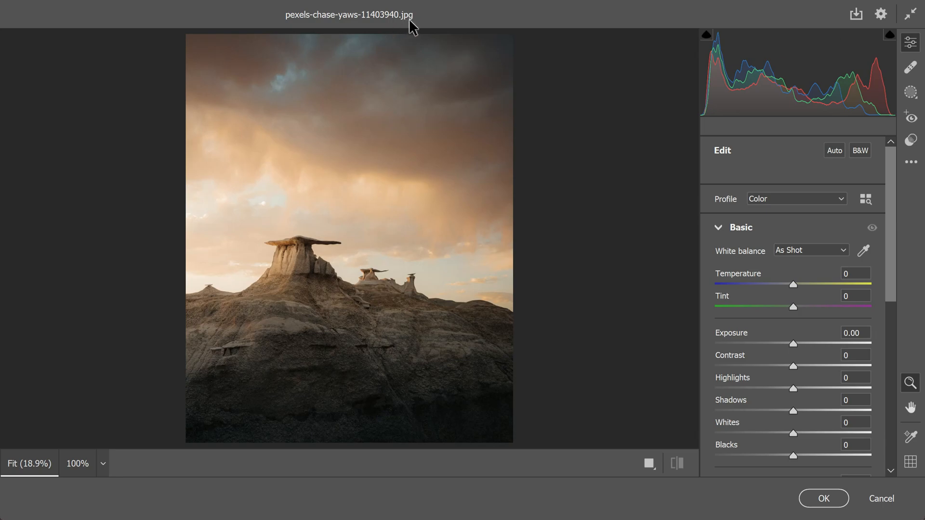
mouse_move(432, 249)
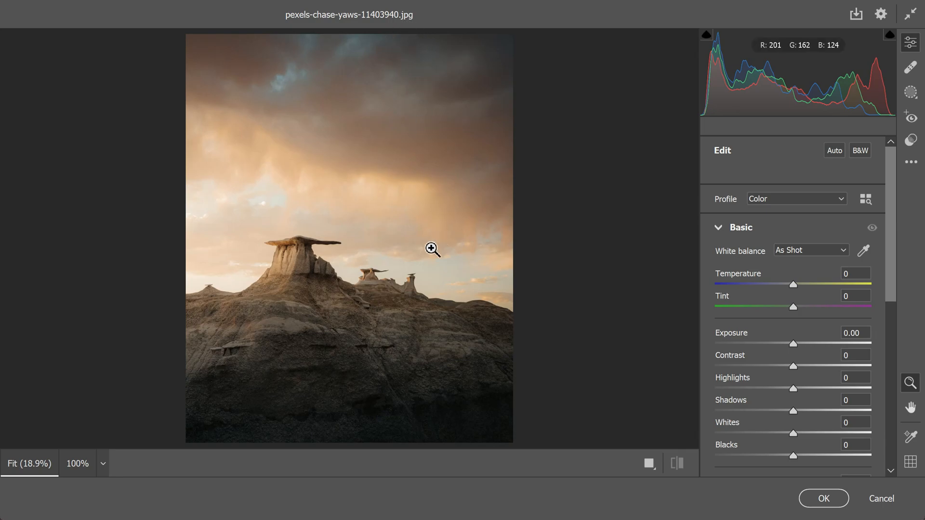
mouse_move(437, 199)
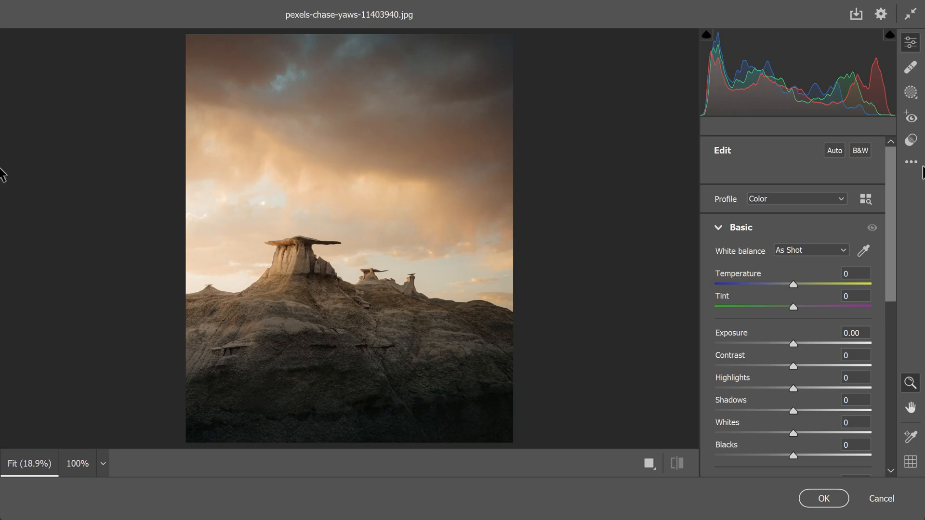
Apply the Adaptive: Sky Dark Drama preset at 100 after previewing Storm Clouds
click(910, 139)
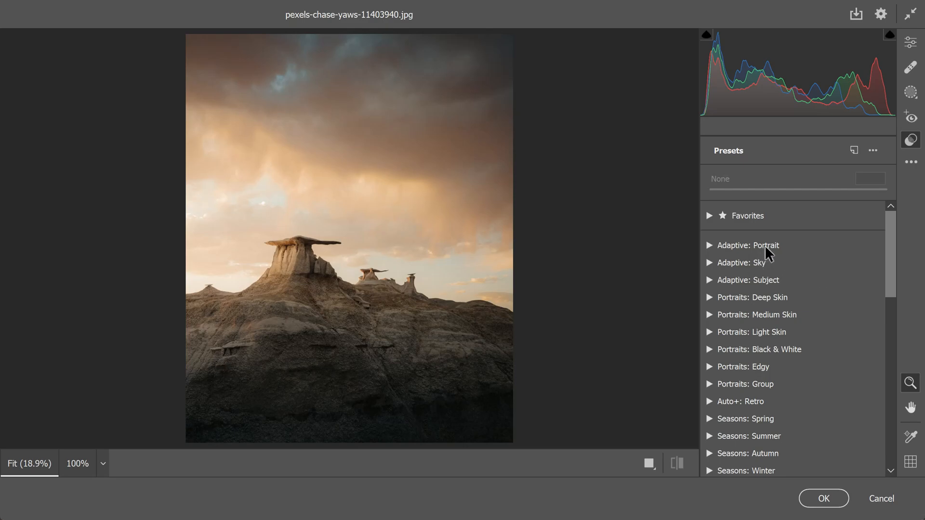
mouse_move(765, 300)
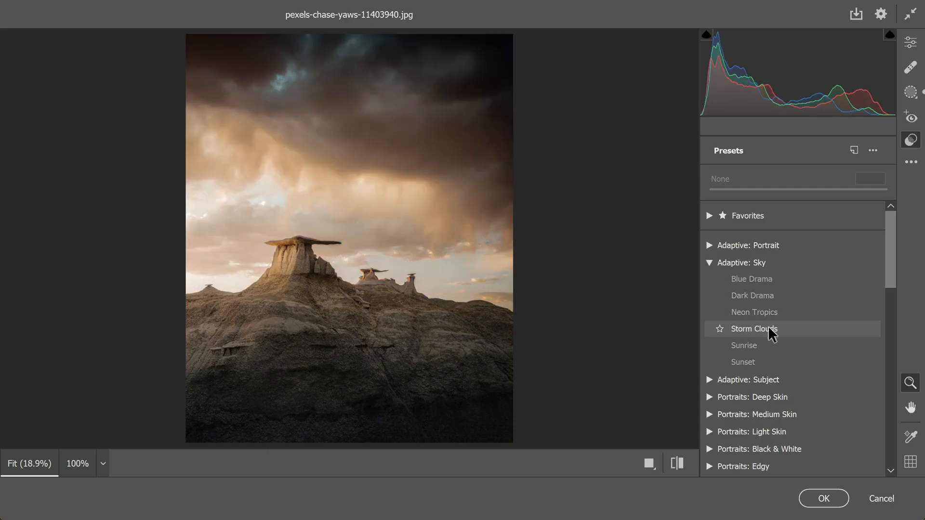
click(753, 329)
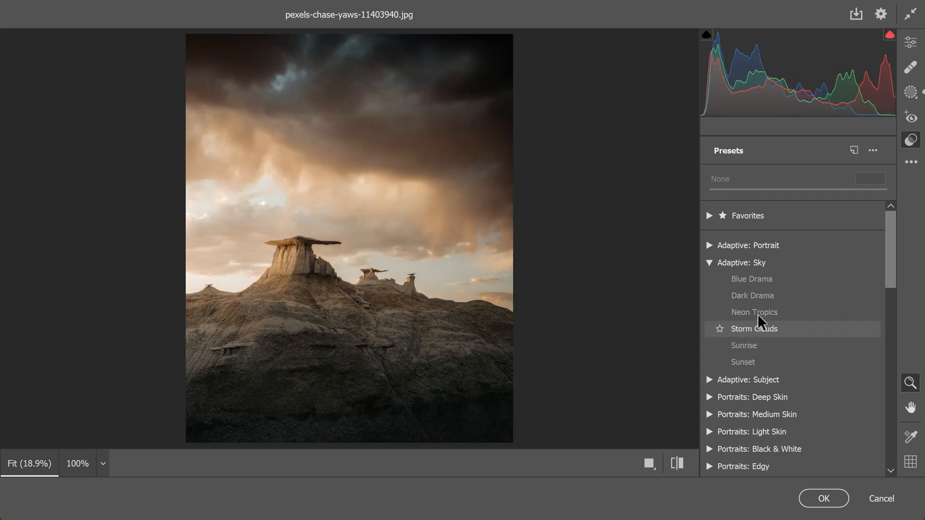
click(752, 296)
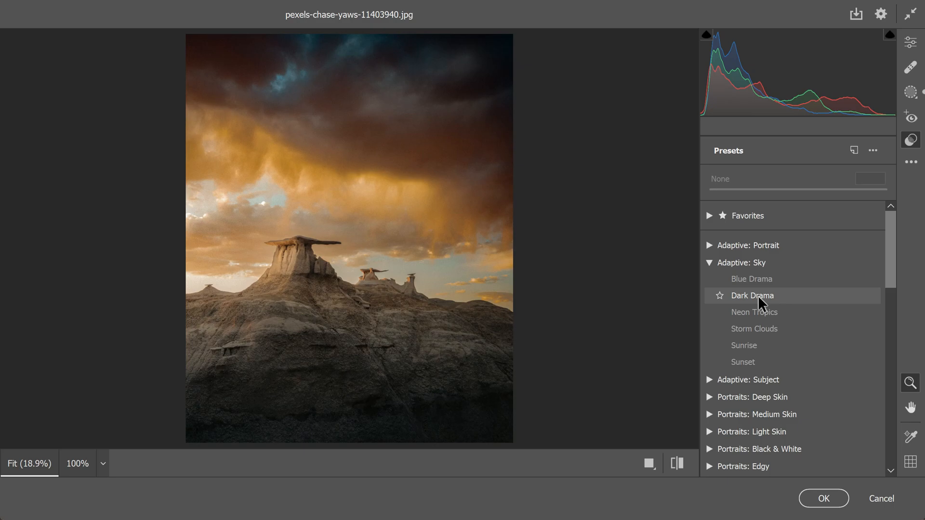
mouse_move(761, 302)
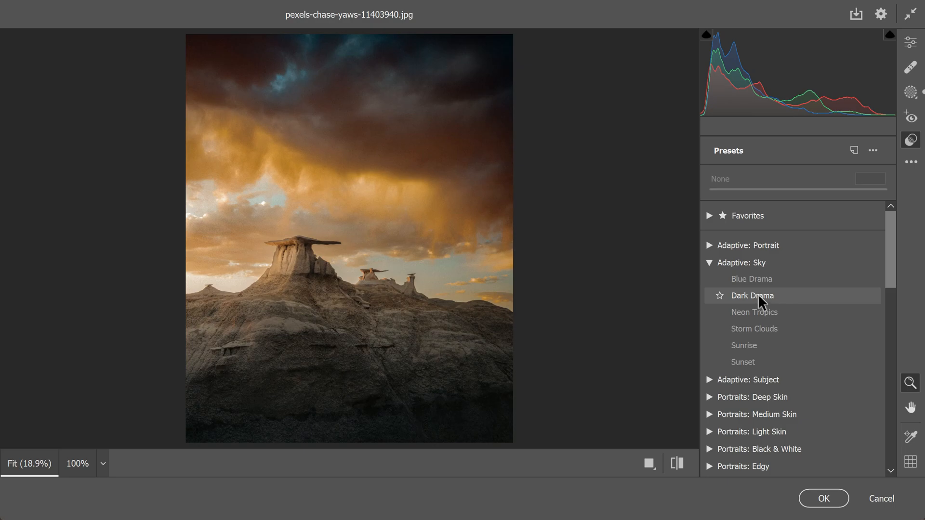
click(752, 296)
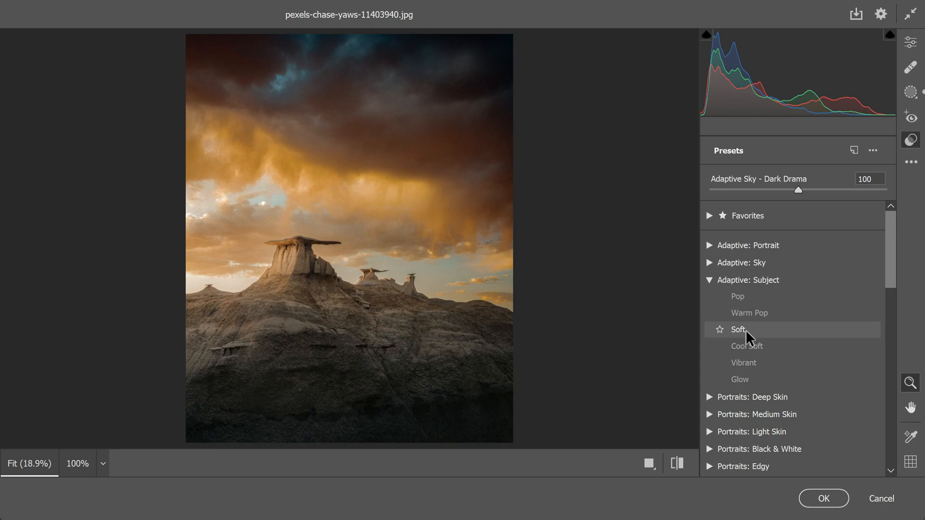
click(744, 363)
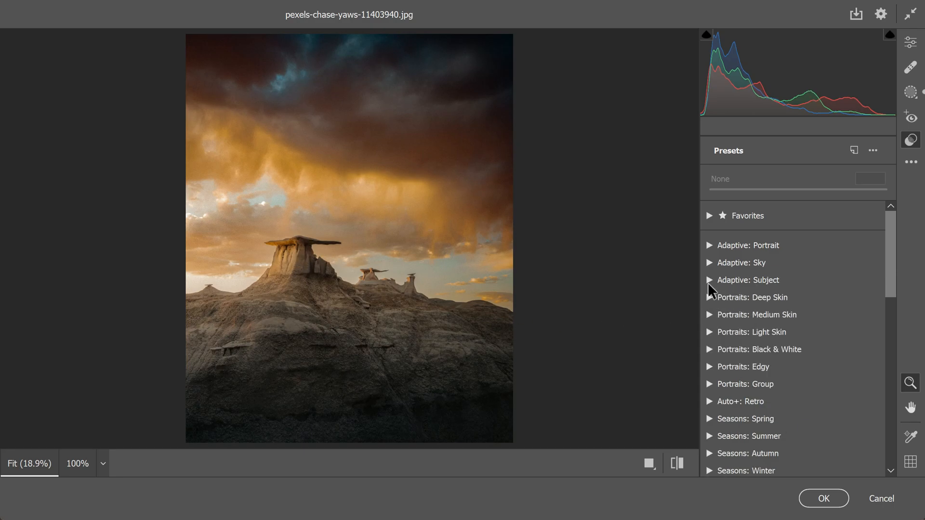
Apply the Portraits: Edgy PE09 preset after previewing PE01 and PE04, then collapse the group
scroll(down, 3)
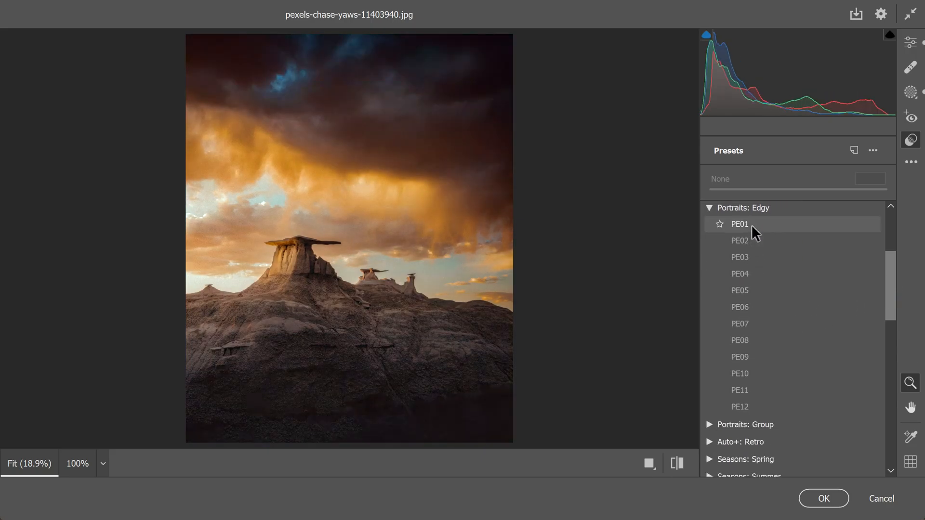
click(739, 274)
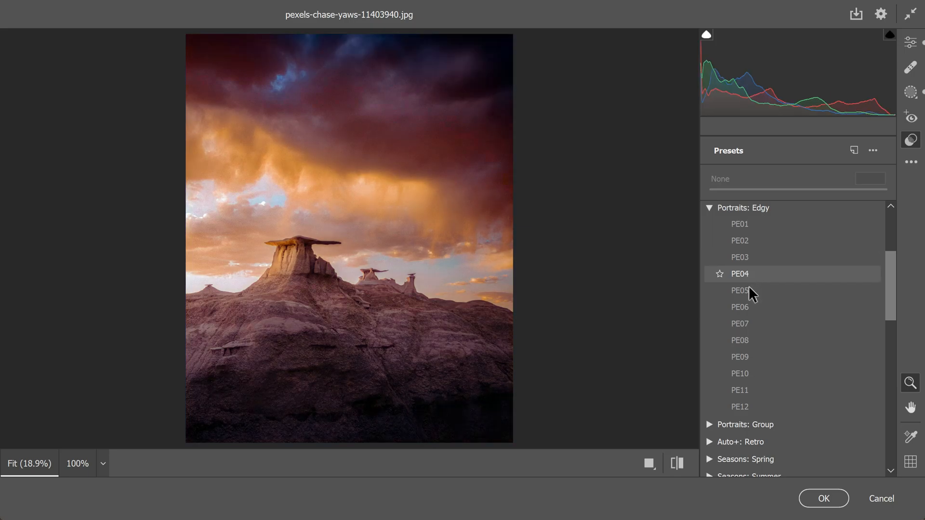
click(739, 356)
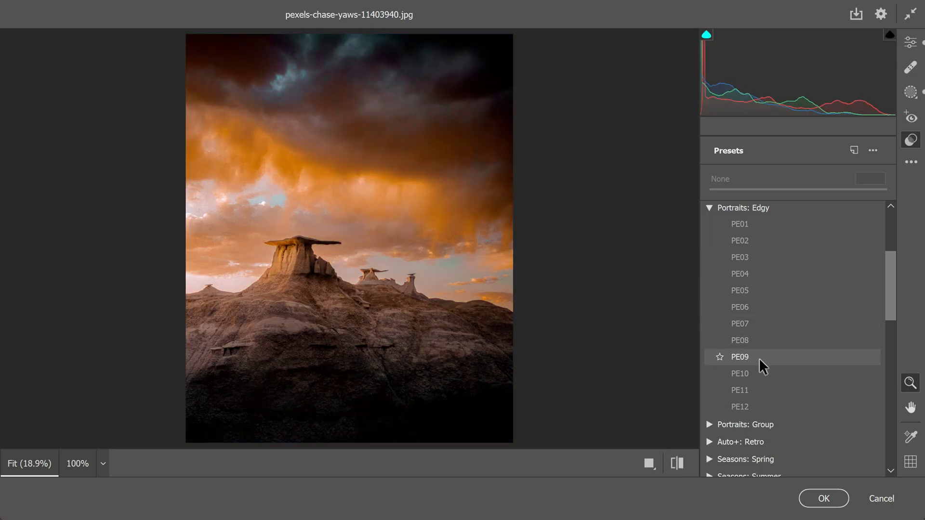
click(739, 357)
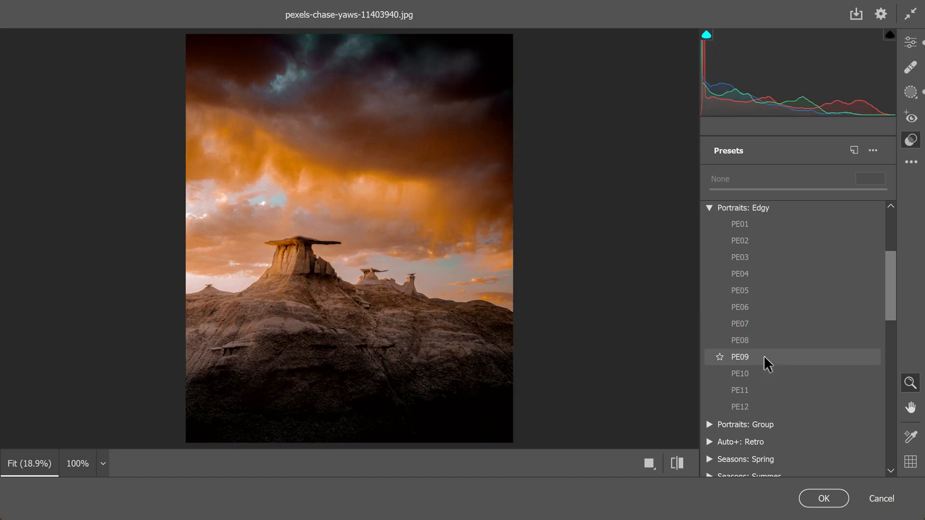
click(739, 357)
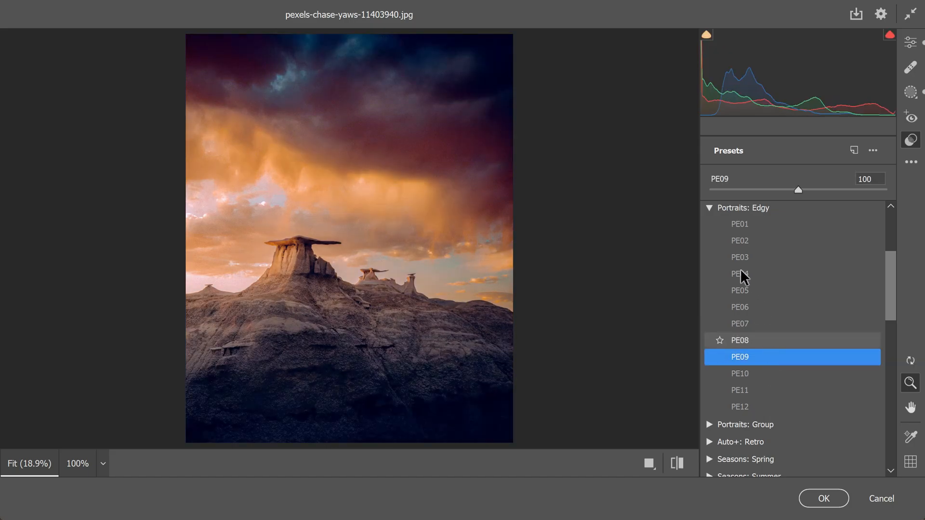
click(709, 208)
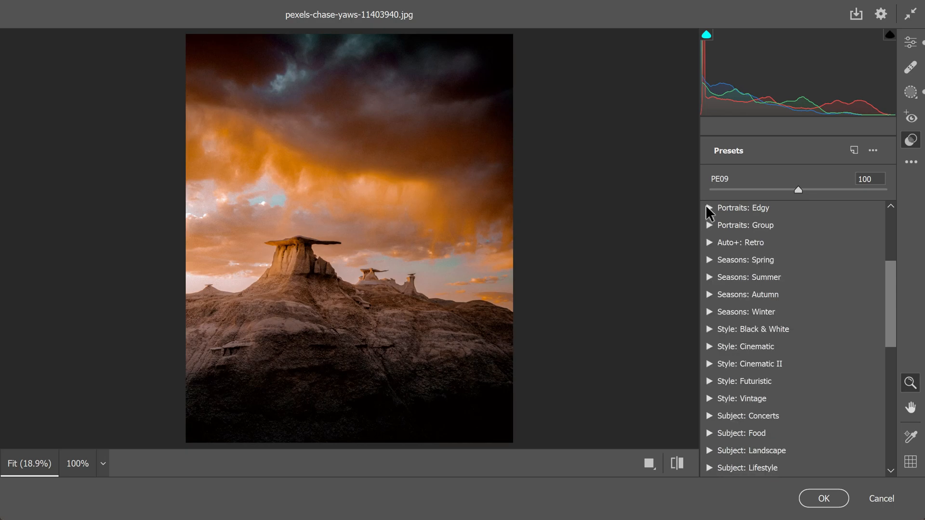
mouse_move(657, 249)
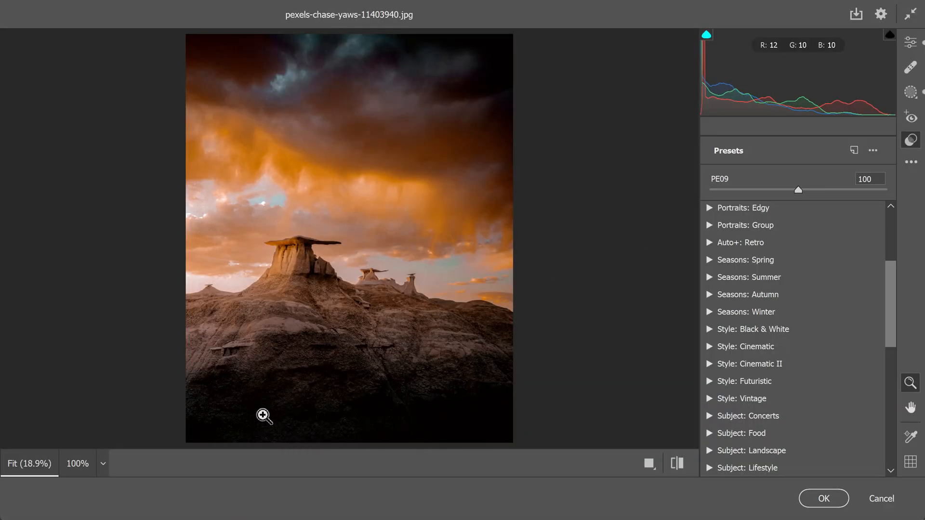
mouse_move(911, 53)
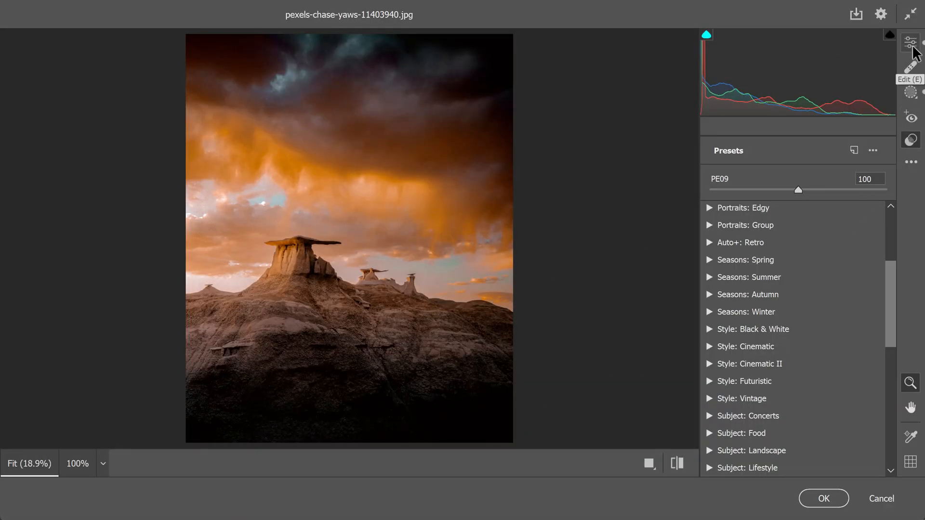
Raise the desert photo's Shadows slider to +30 in the basic adjustments
click(910, 42)
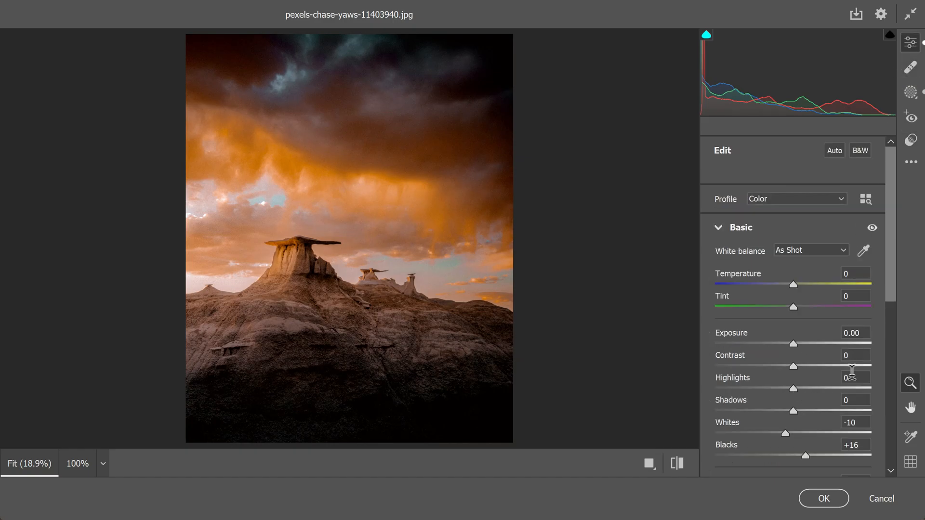
scroll(down, 3)
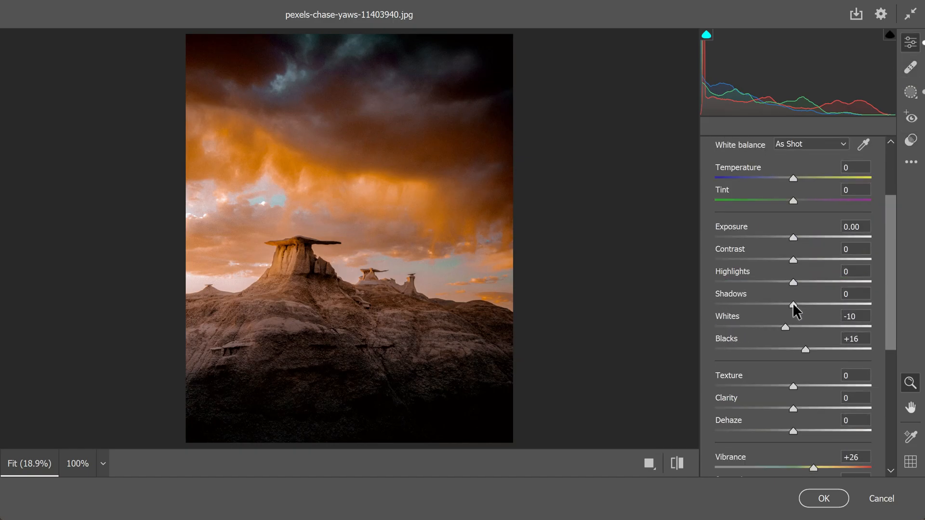
drag(793, 303, 808, 303)
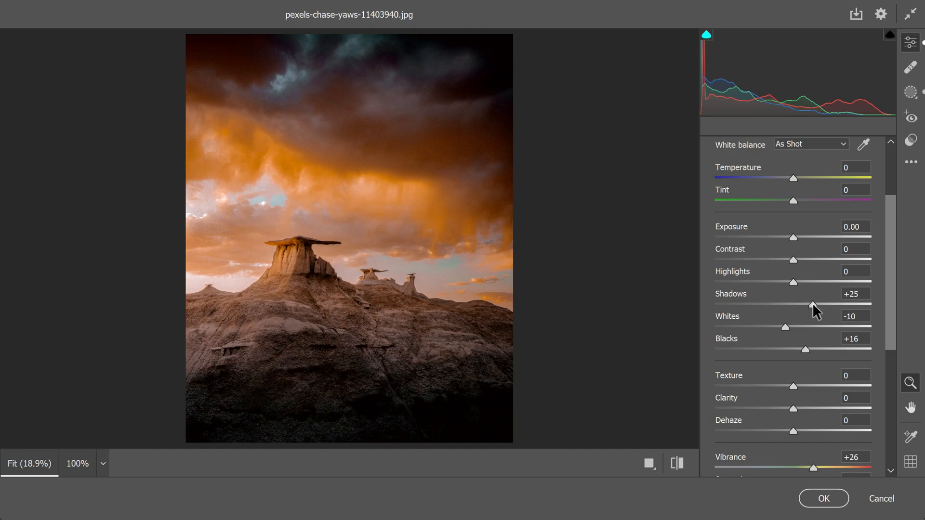
drag(811, 306, 817, 306)
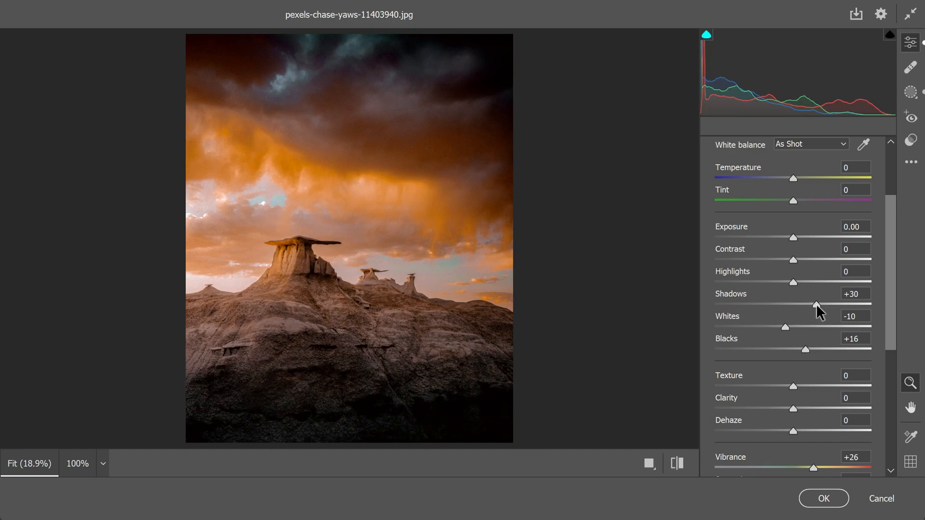
drag(816, 304, 819, 303)
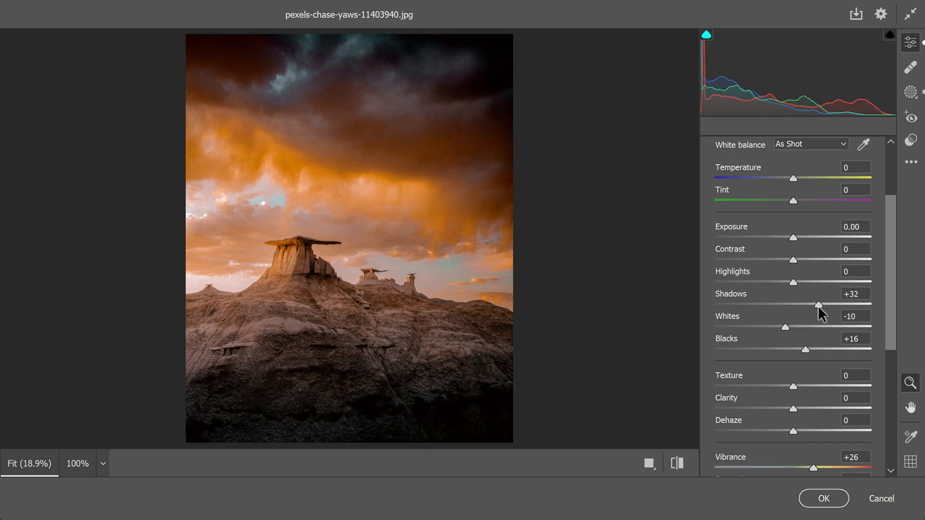
drag(819, 304, 816, 304)
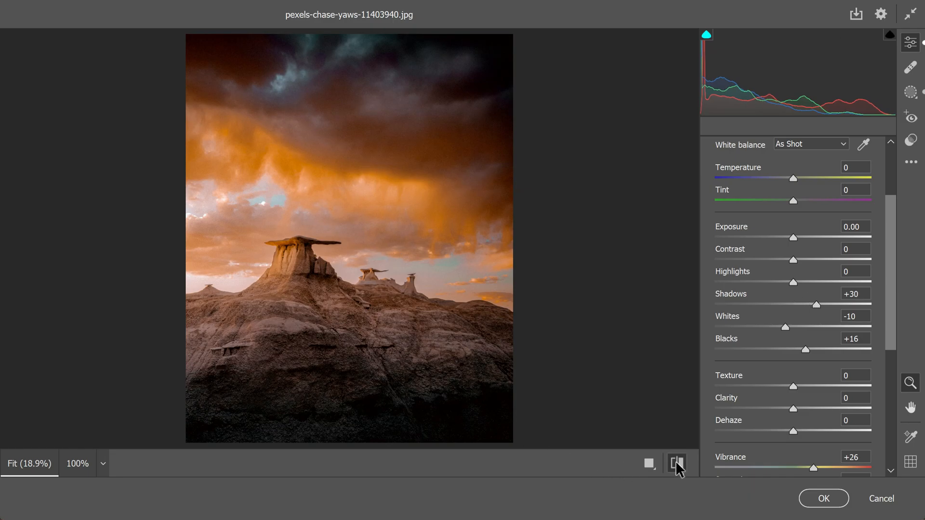
mouse_move(677, 464)
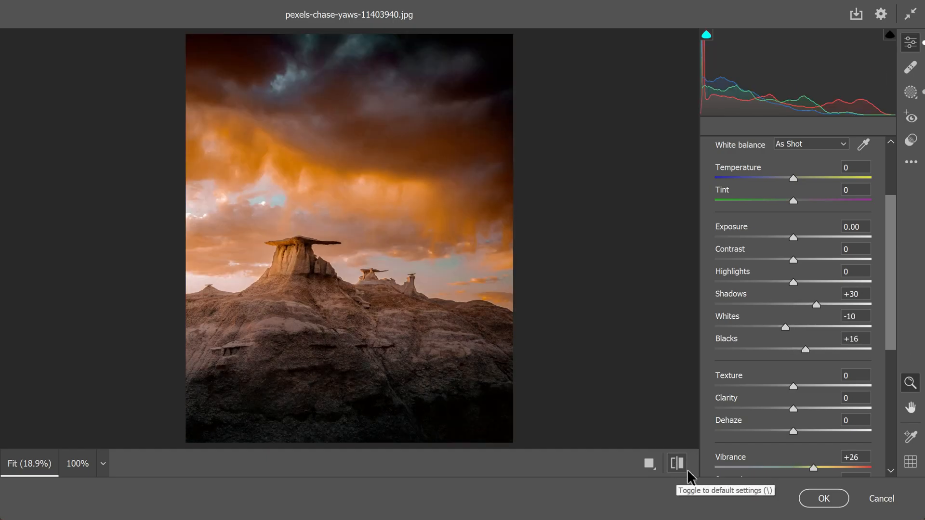
mouse_move(823, 498)
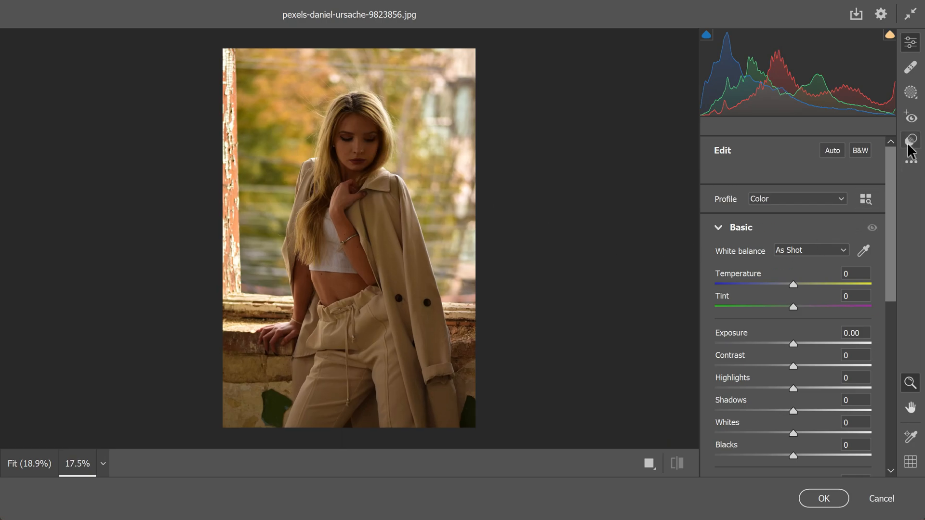
Apply the Adaptive: Subject Glow preset to the portrait
click(911, 140)
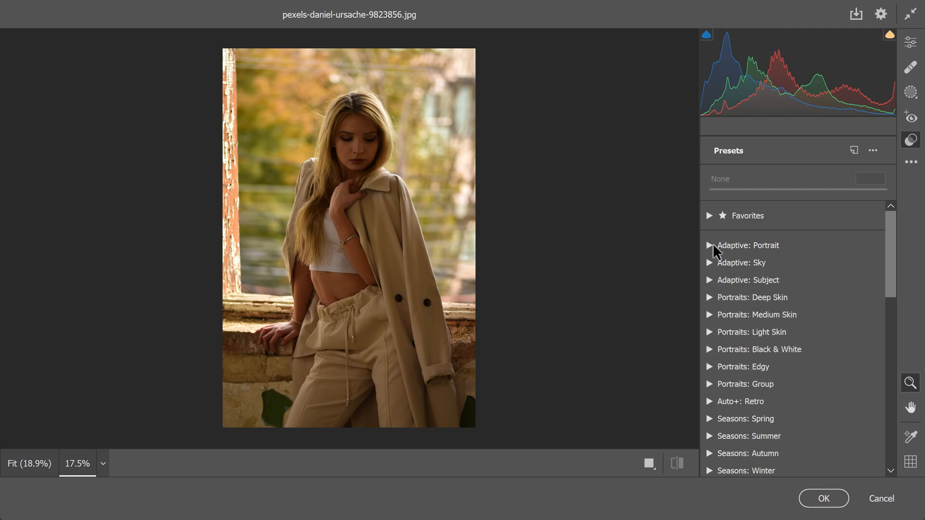
click(709, 281)
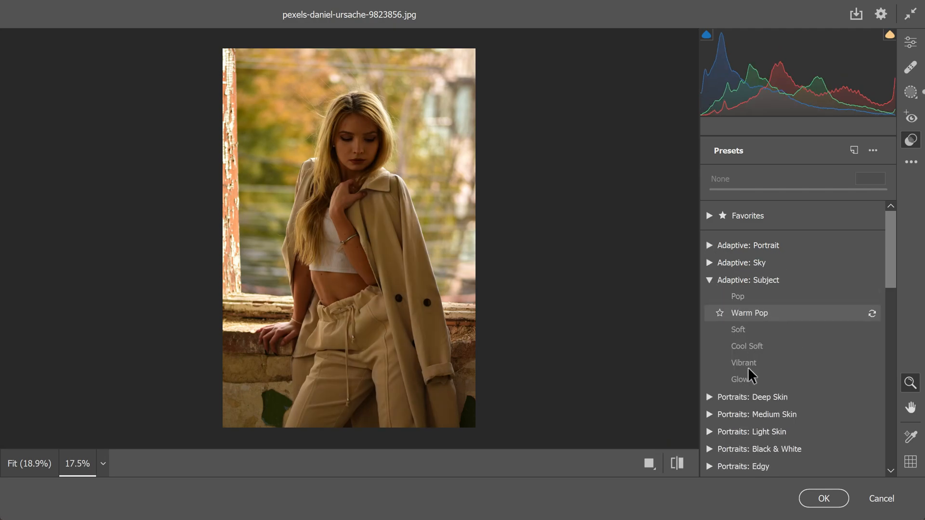
click(740, 380)
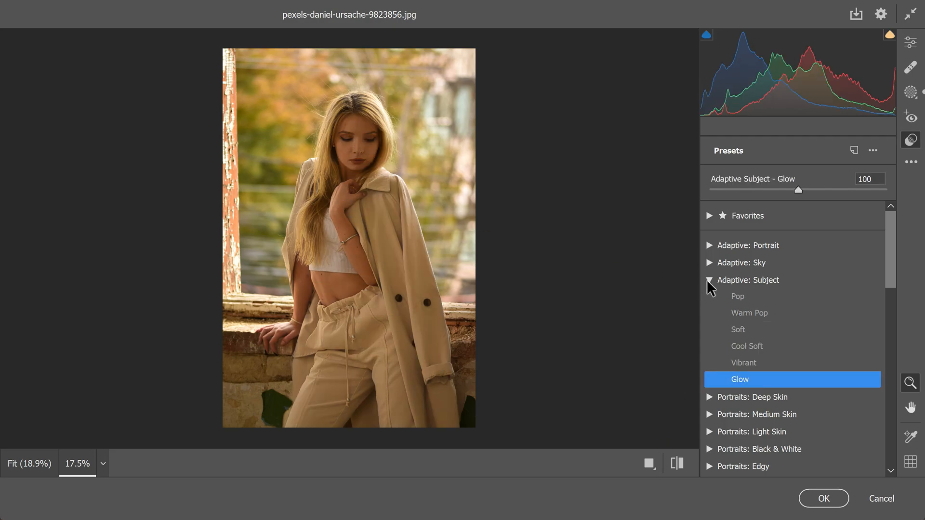
Apply the Adaptive: Portrait Glamour Portrait preset and return to the basic adjustments
click(709, 245)
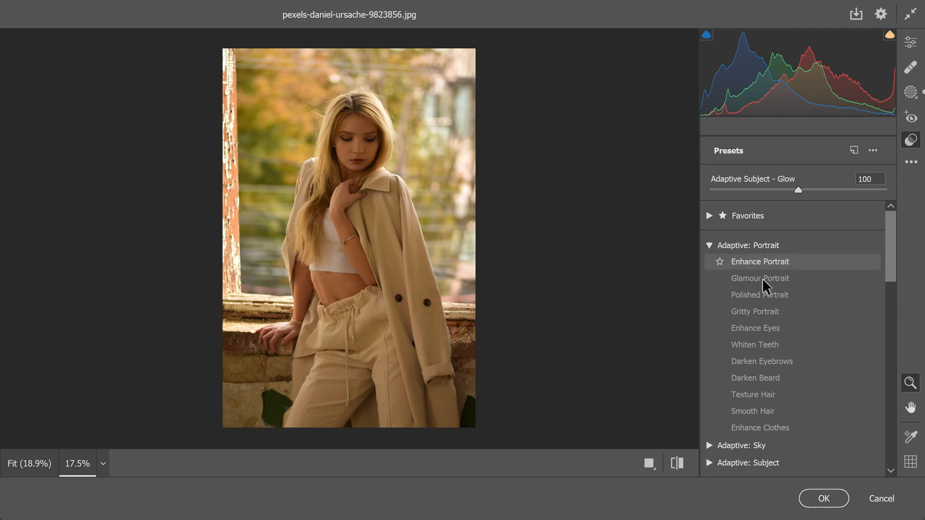
click(760, 277)
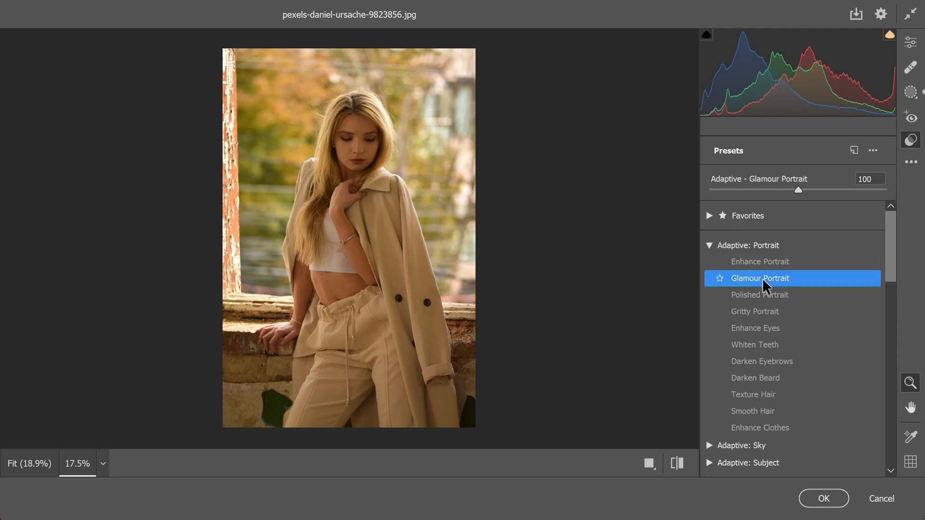
click(911, 41)
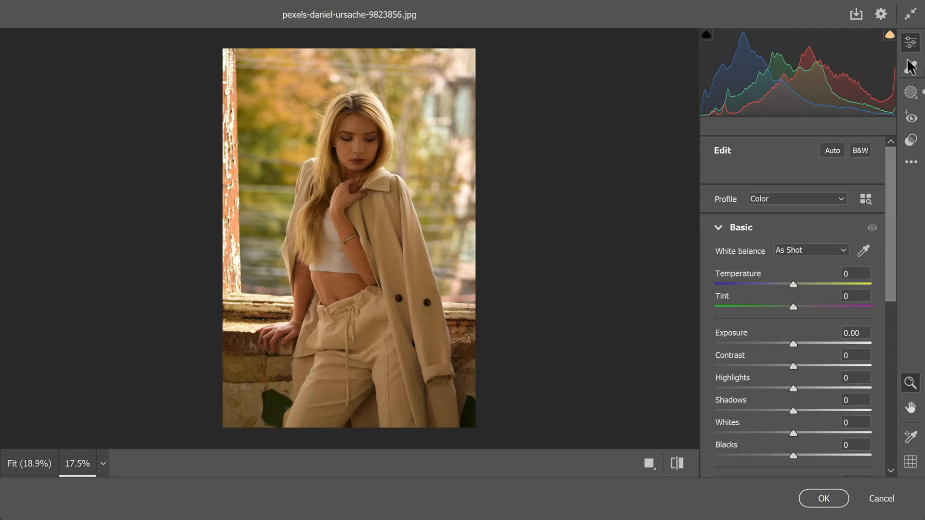
Set the portrait's Shadows to +41 and Blacks to -25, then preview the unedited original
scroll(down, 3)
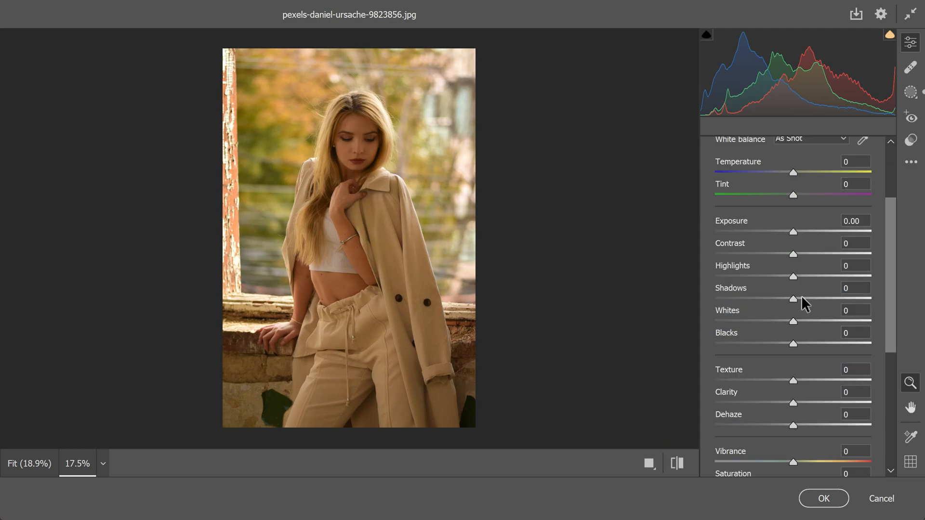
drag(793, 298, 814, 298)
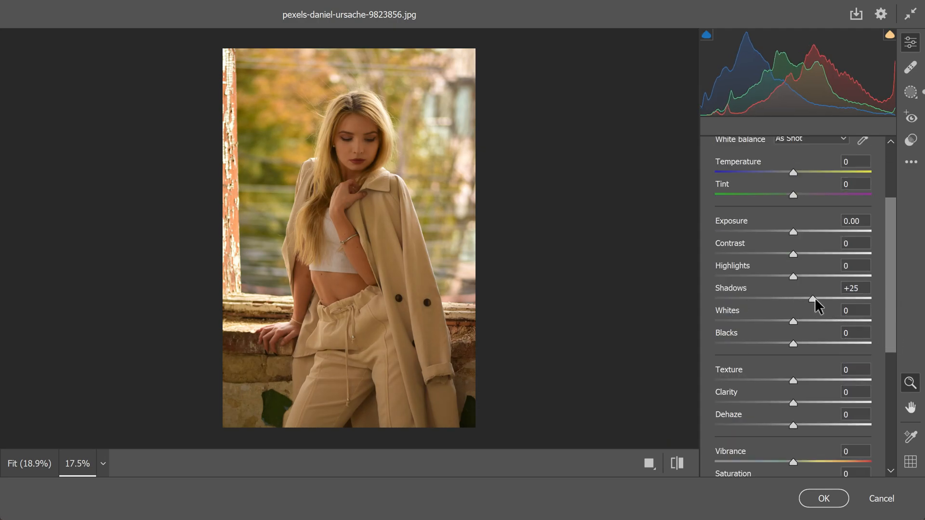
drag(812, 299, 826, 299)
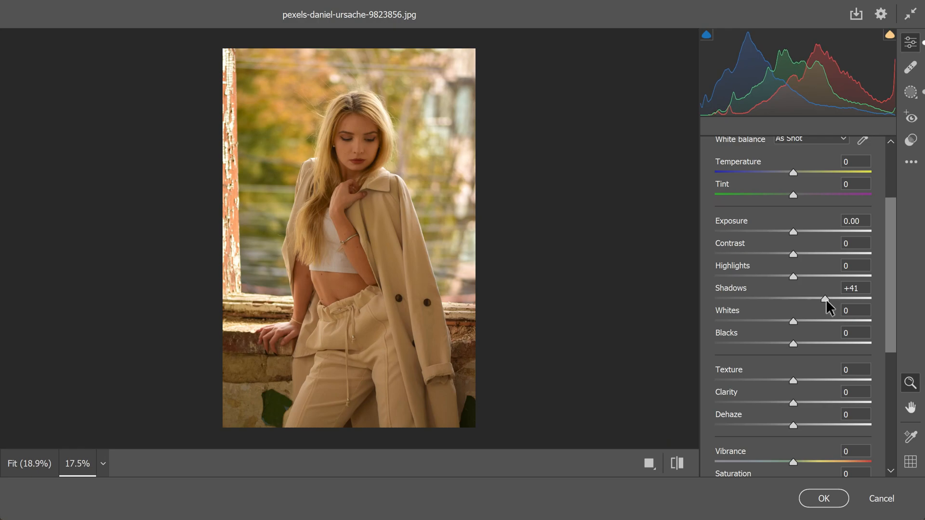
drag(793, 344, 776, 344)
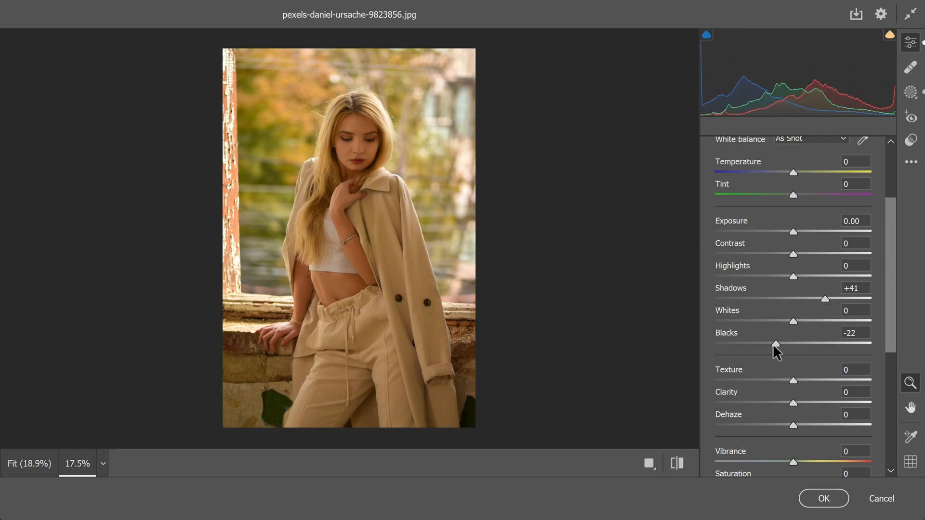
drag(778, 345, 775, 345)
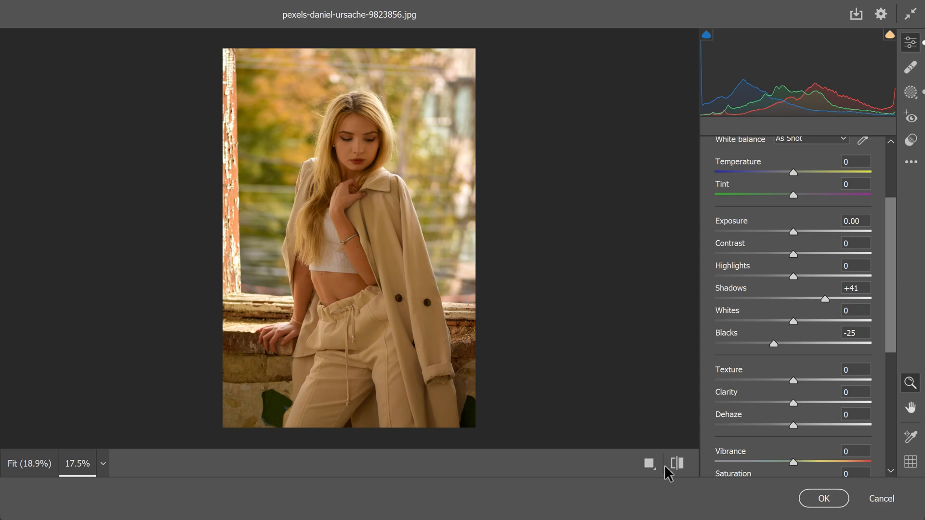
click(677, 463)
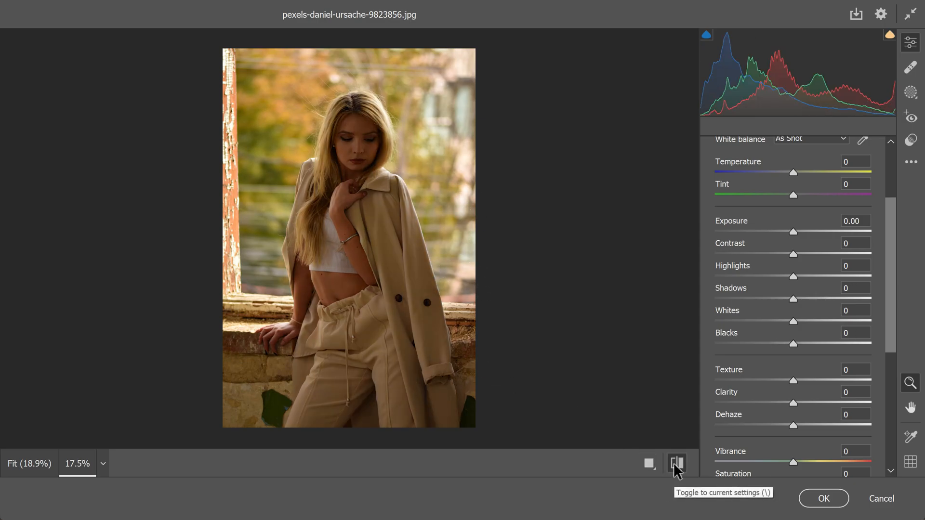